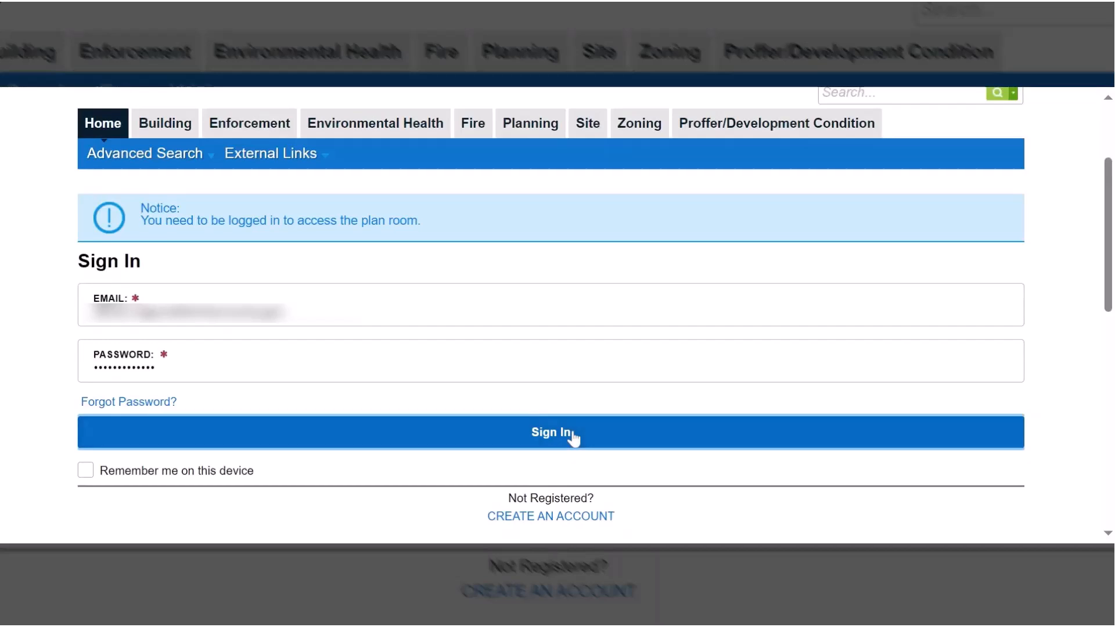
# Sign in to the Fairfax County PLUS portal with the entered email and password.
pyautogui.click(550, 432)
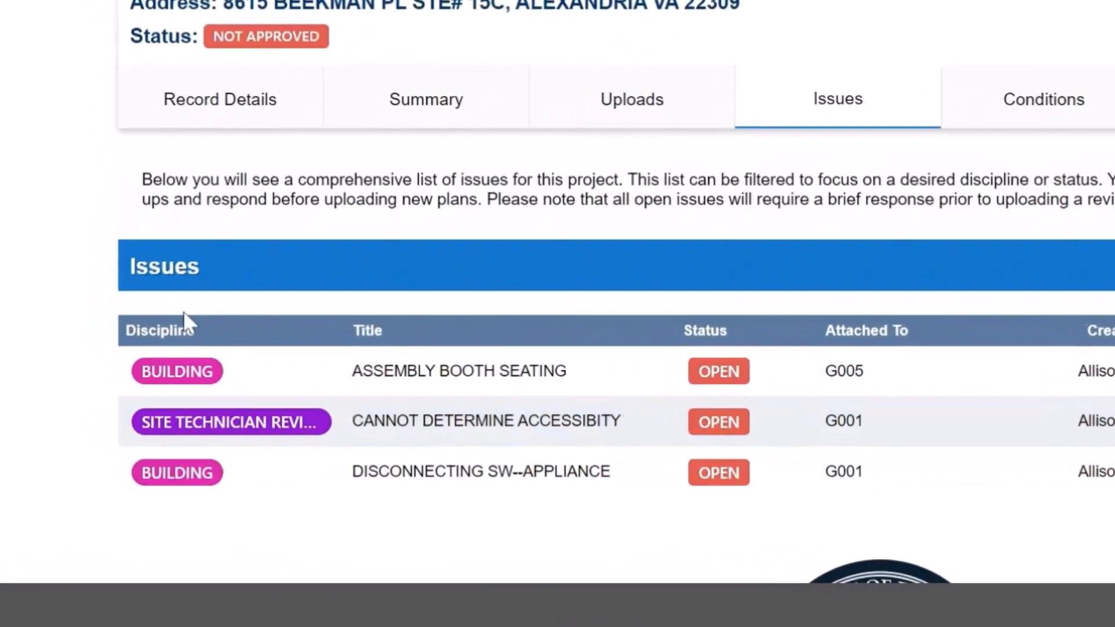
# Sort issues by Discipline in reverse order and open the status/discipline filter options.
pyautogui.click(172, 329)
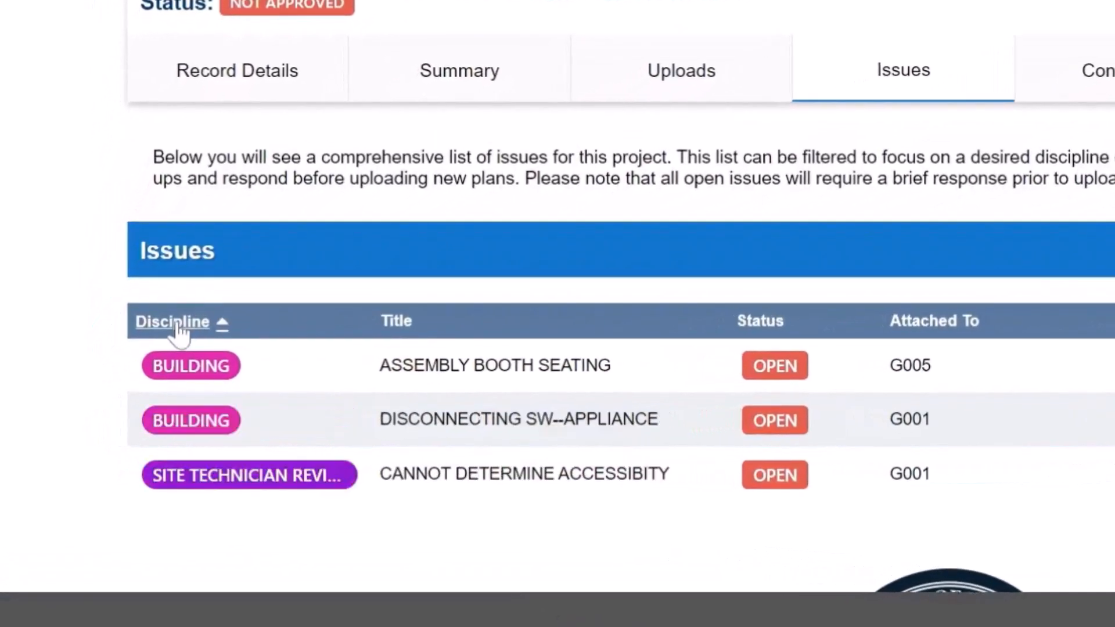
pyautogui.click(171, 321)
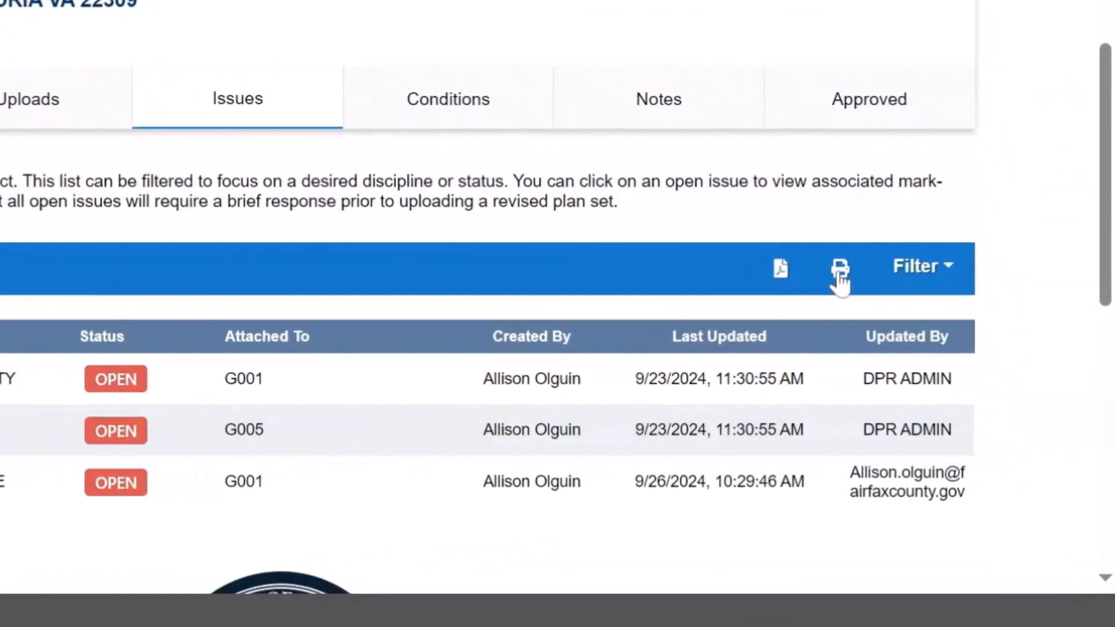
pyautogui.click(839, 269)
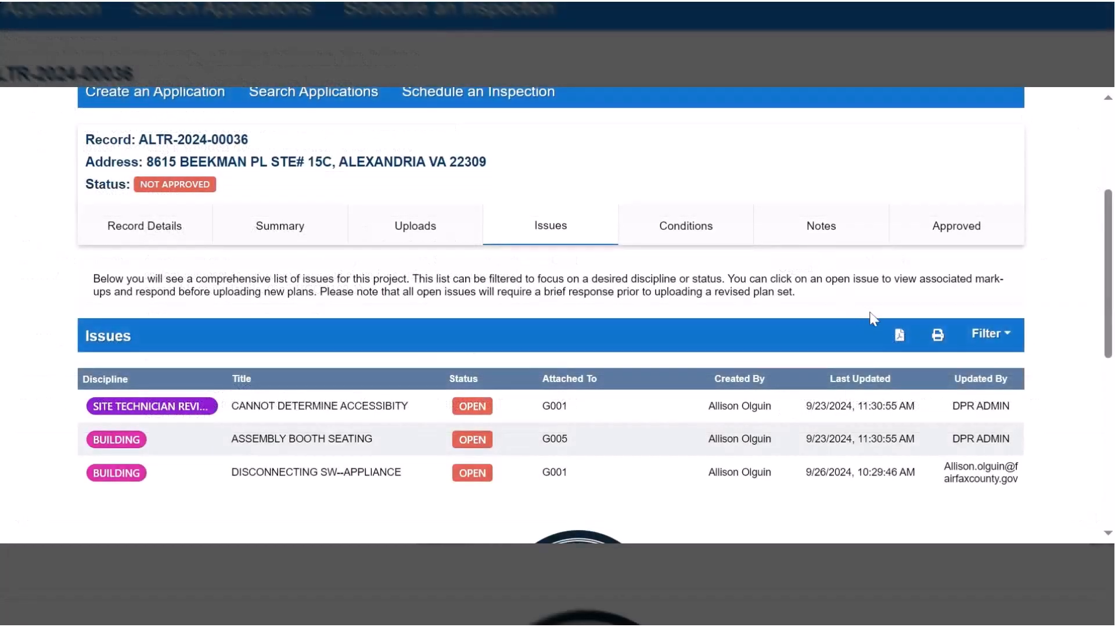
pyautogui.click(985, 333)
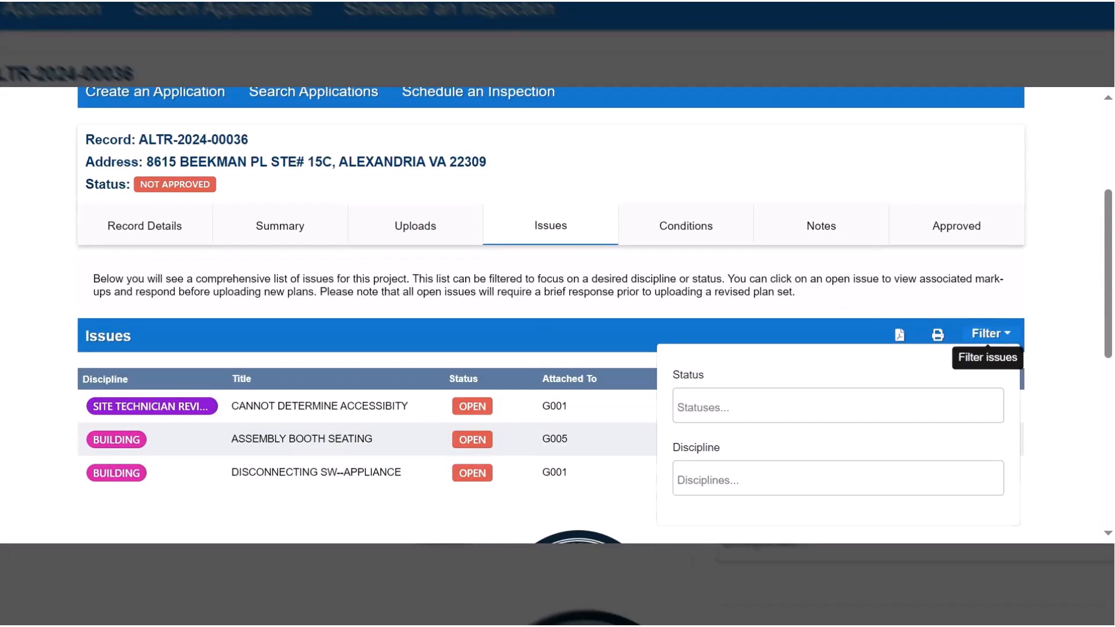
# Respond 'This is my response to the reviewer' on the ASSEMBLY BOOTH SEATING issue.
pyautogui.click(302, 439)
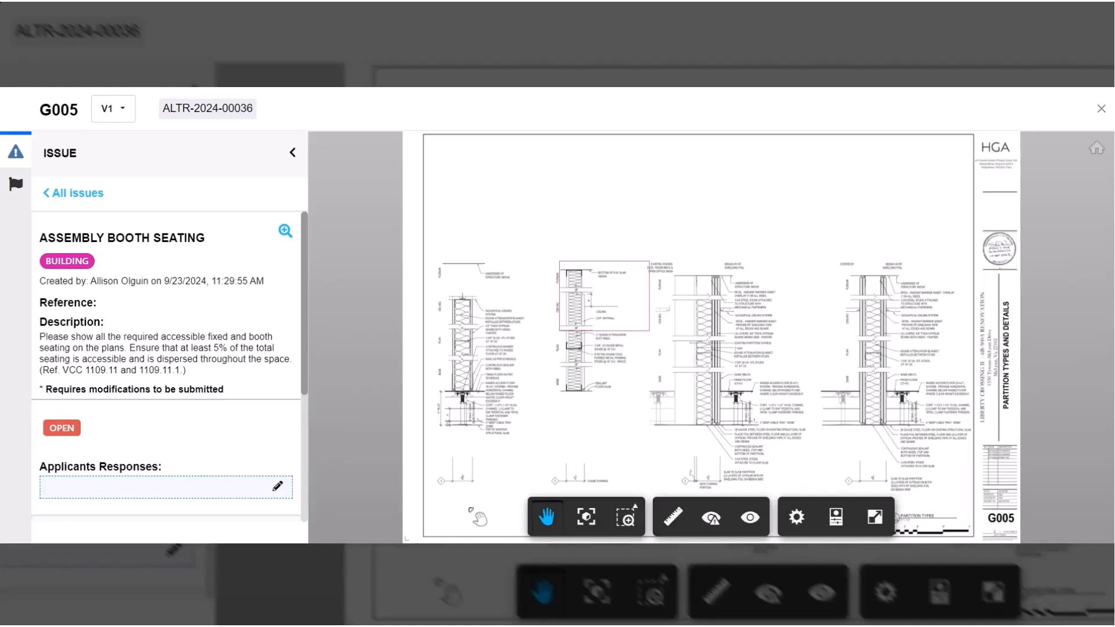
pyautogui.moveTo(585, 449)
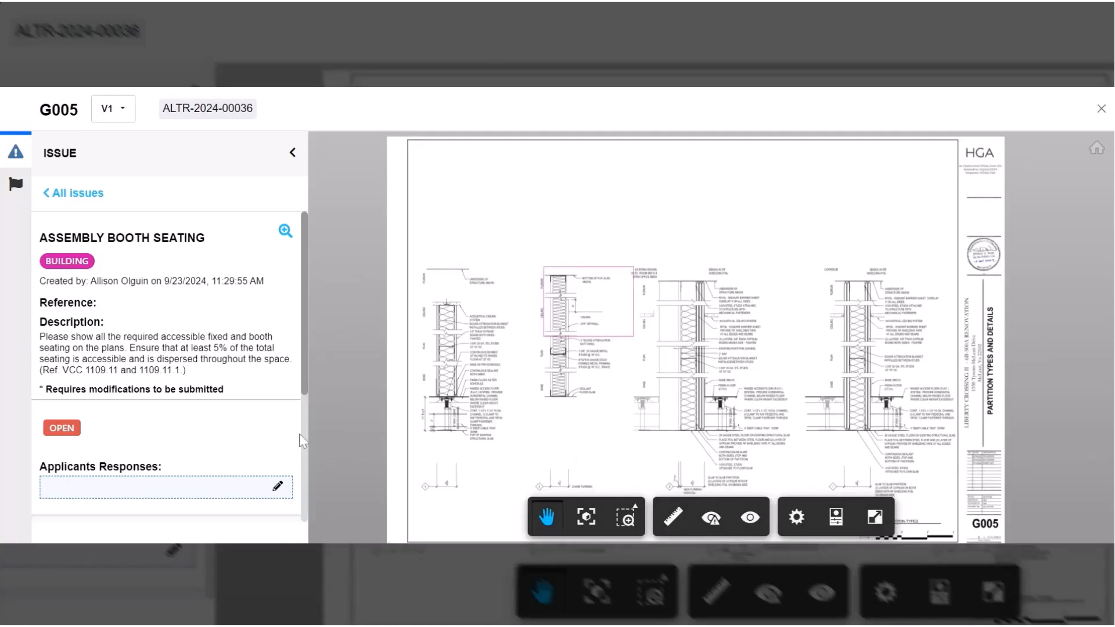
pyautogui.moveTo(255, 320)
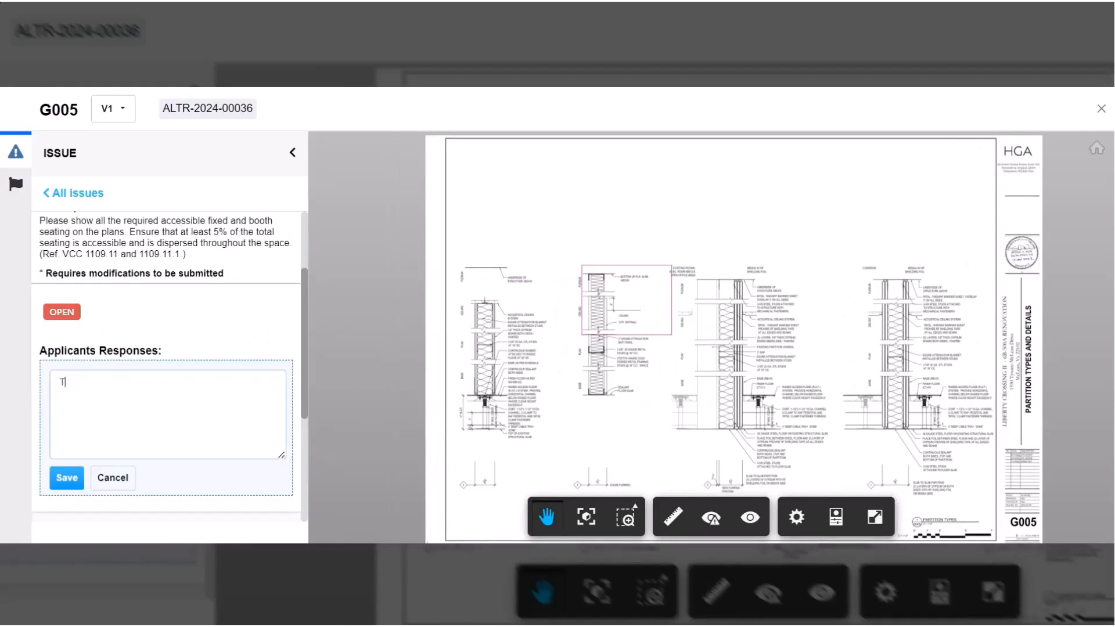
pyautogui.write('This is my response to the reviewer')
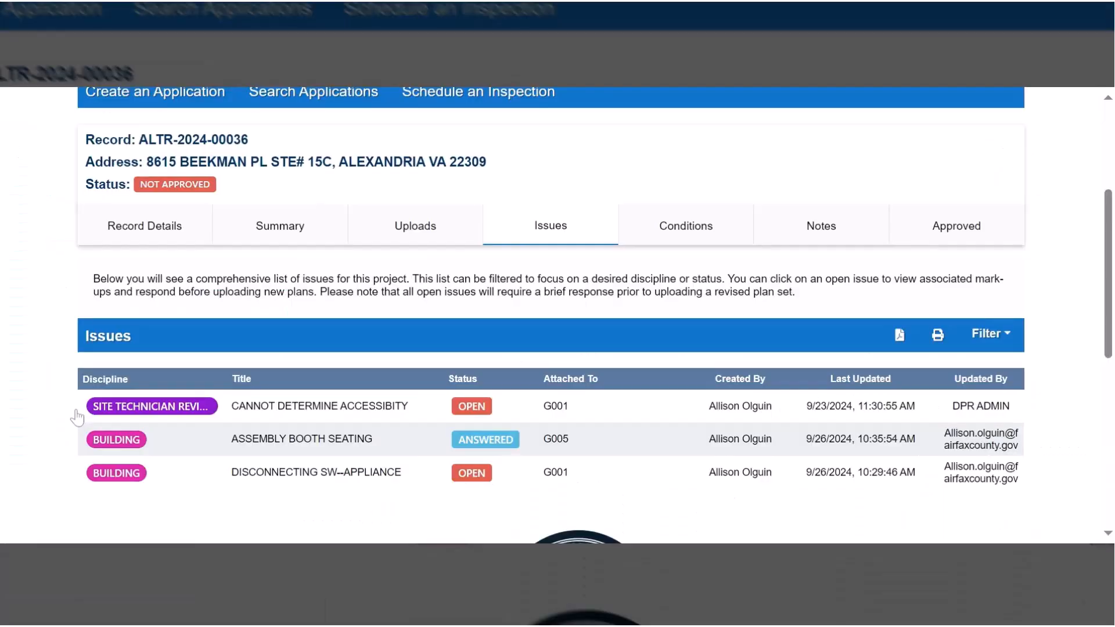
pyautogui.moveTo(79, 500)
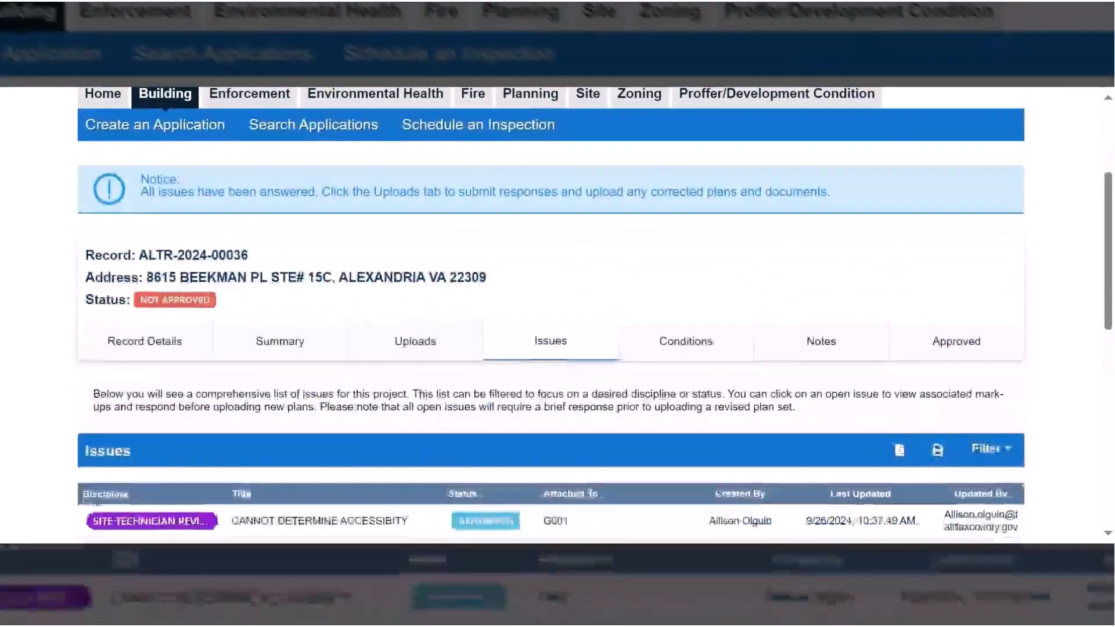
# Scroll down through the answered issues to view the corrected-plans notice.
pyautogui.scroll(-3)
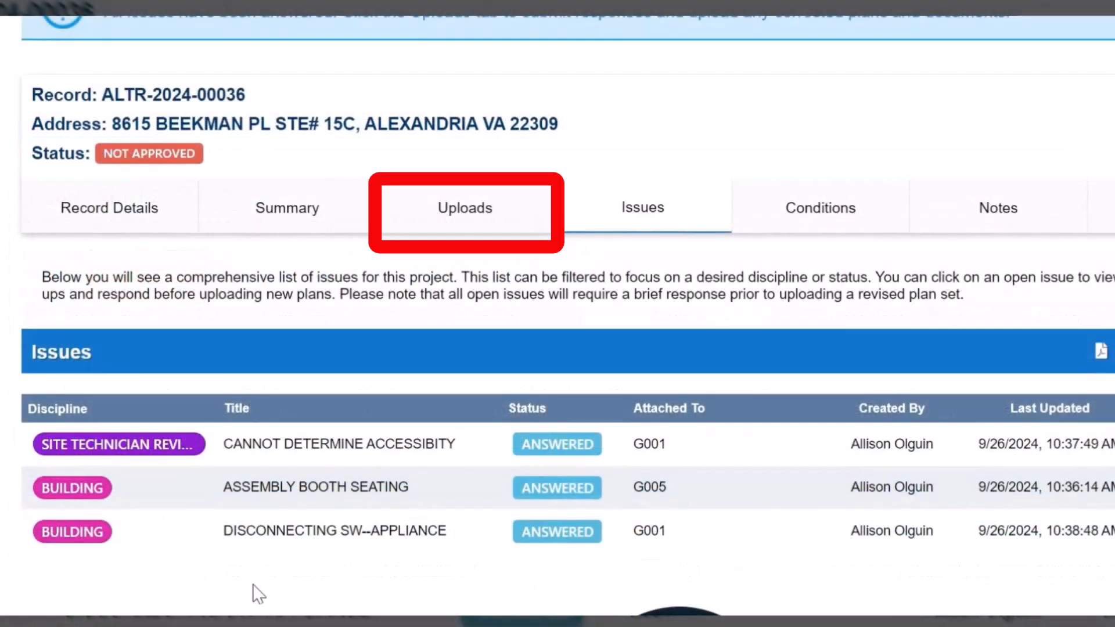
pyautogui.moveTo(463, 256)
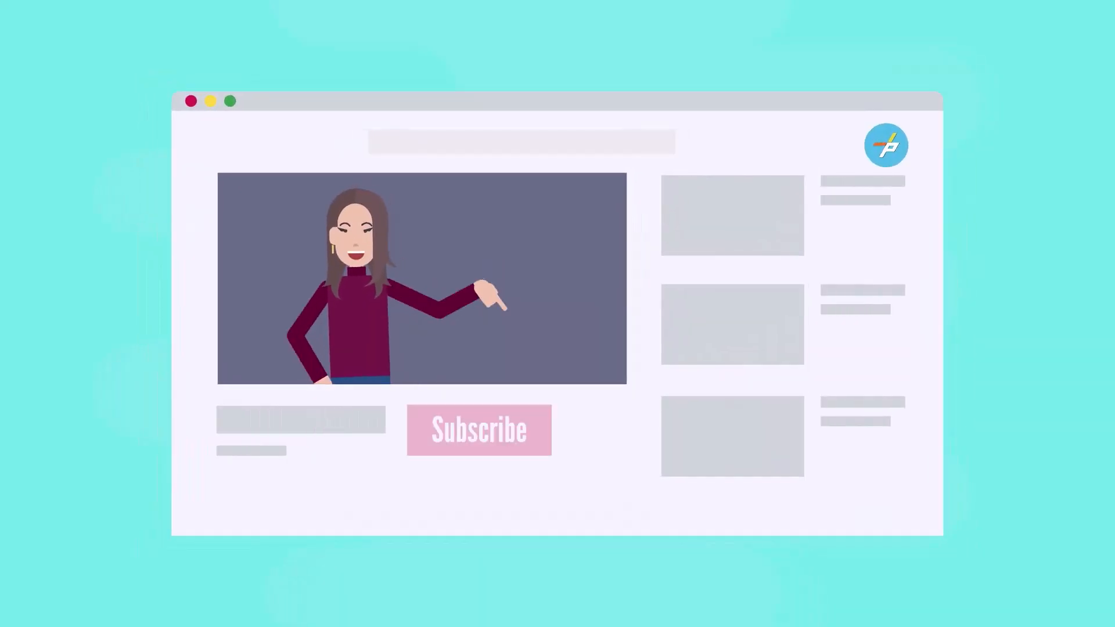
pyautogui.click(479, 430)
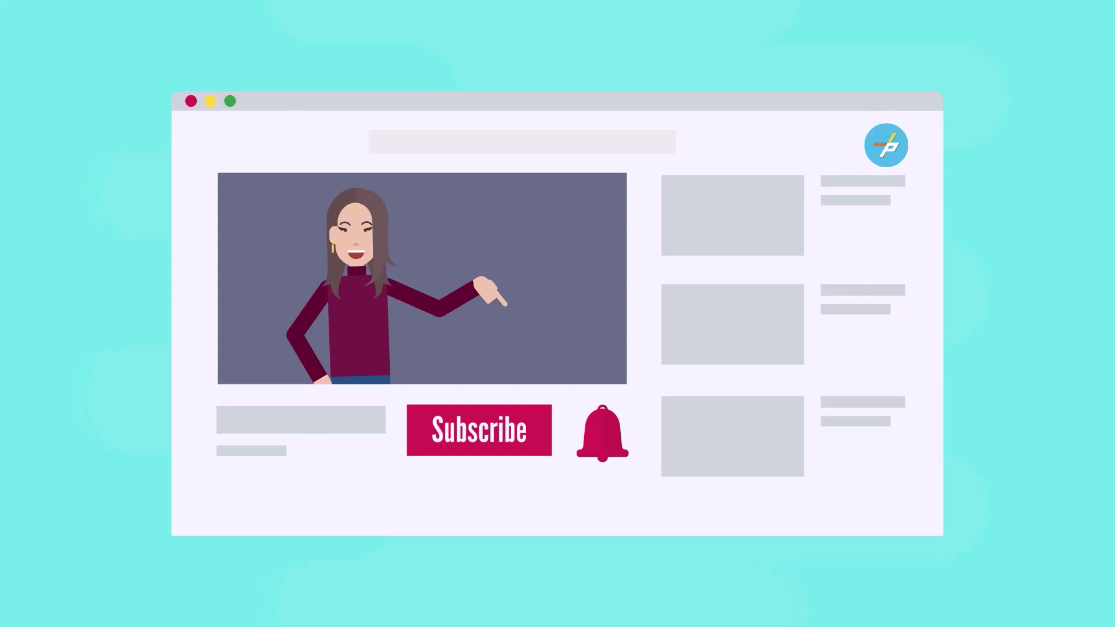